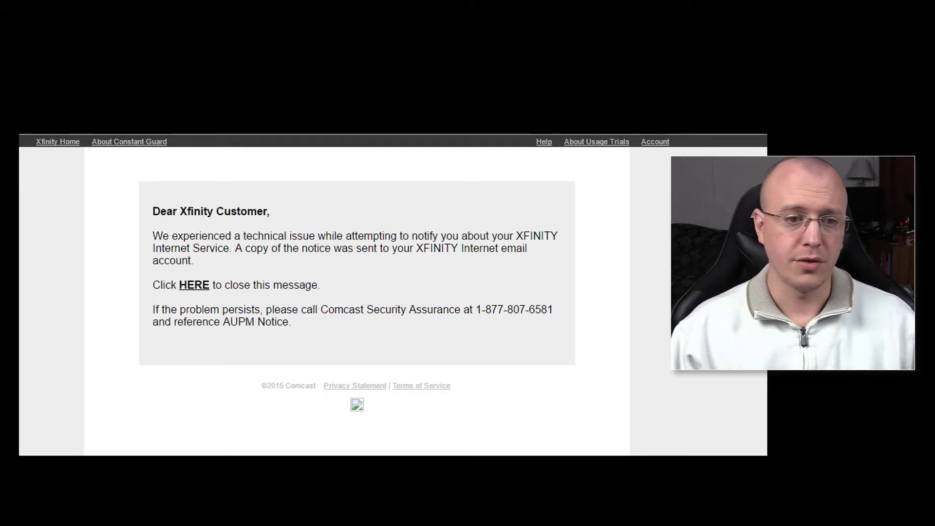
- Open the My Data Usage page from the 90% courtesy notice, showing 951 of 1024 GB used
{"action": "left_click", "coordinate": [194, 284]}
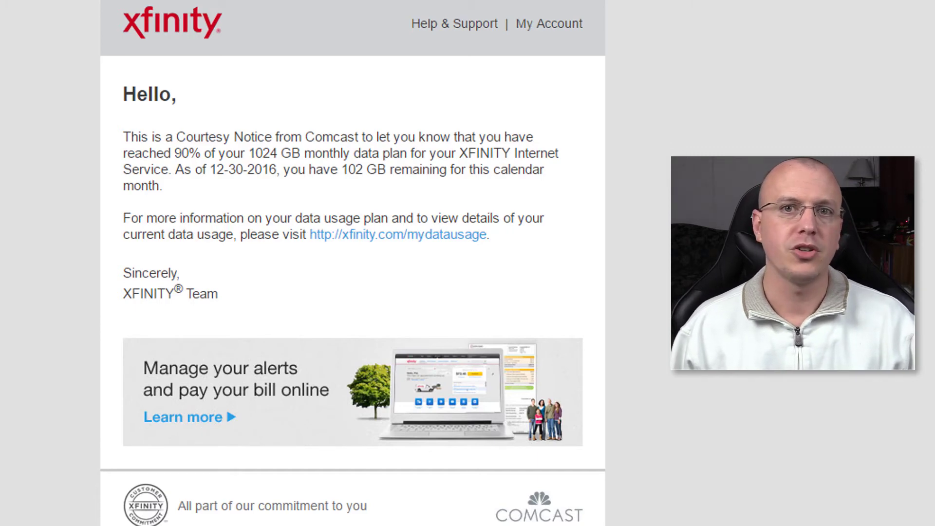
{"action": "left_click", "coordinate": [397, 233]}
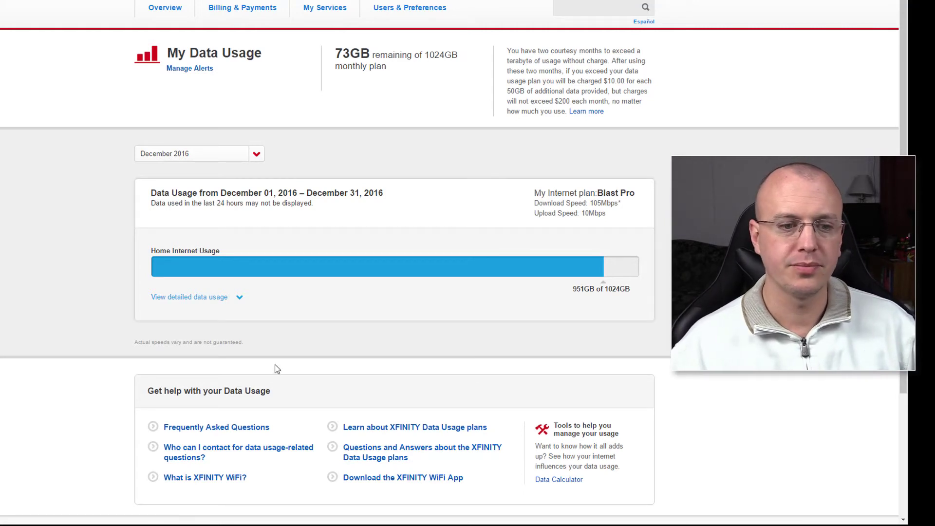
- Switch the usage view to Compare past 3 months, showing 611, 519, 592 and 951 GB for Sept–Dec 2016
{"action": "left_click", "coordinate": [189, 297]}
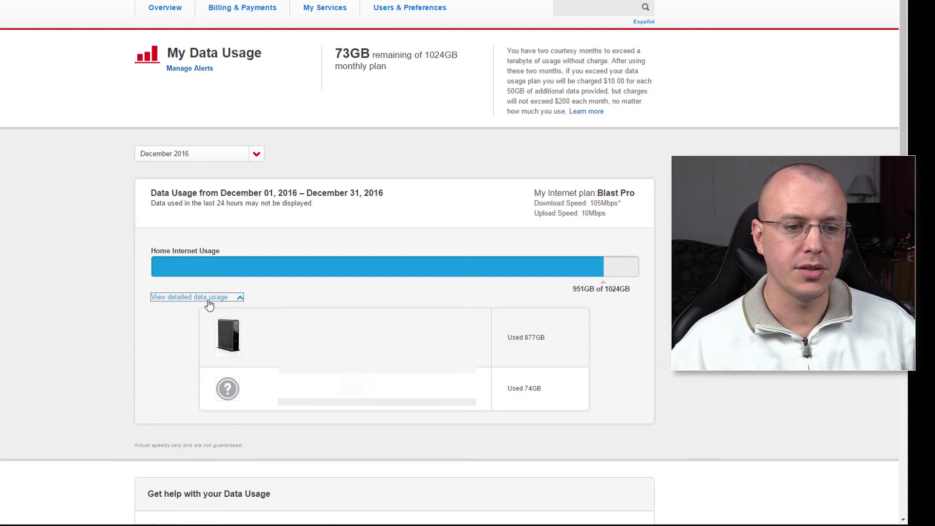
{"action": "left_click", "coordinate": [190, 296]}
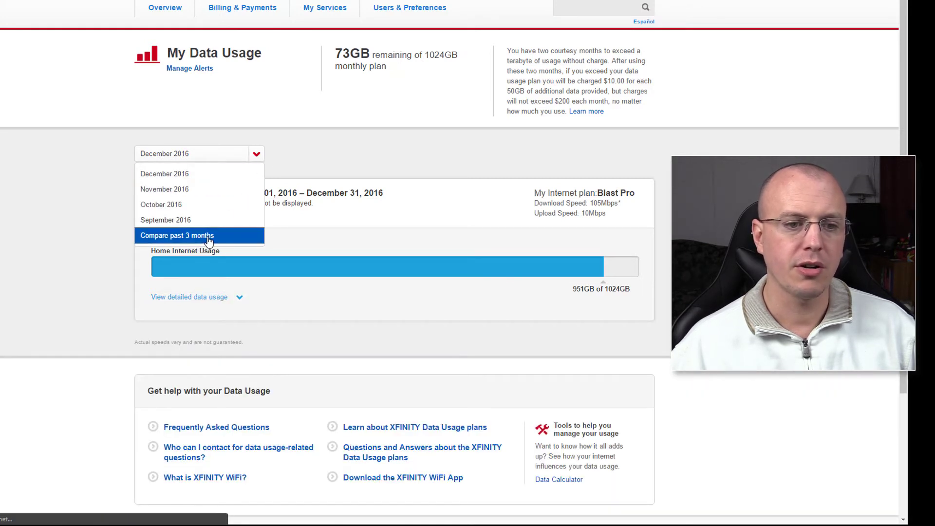
{"action": "left_click", "coordinate": [177, 234]}
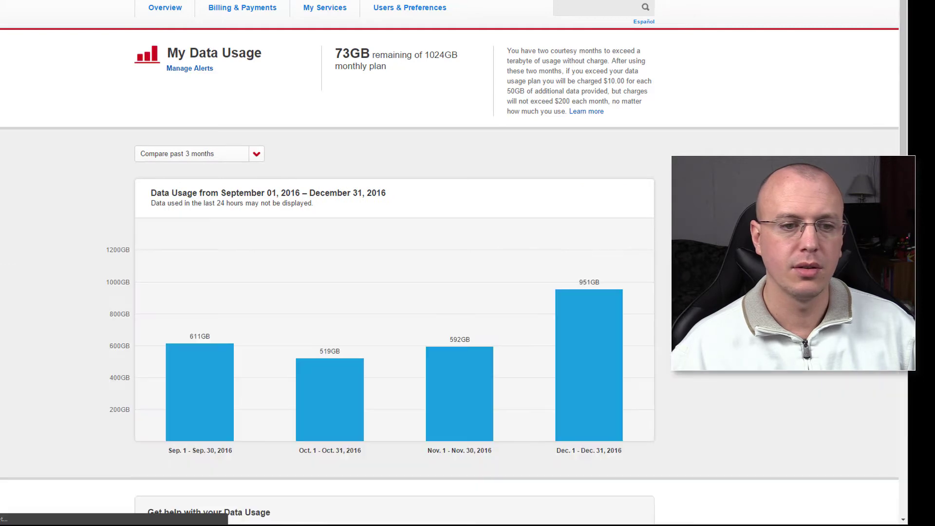
{"action": "mouse_move", "coordinate": [323, 387]}
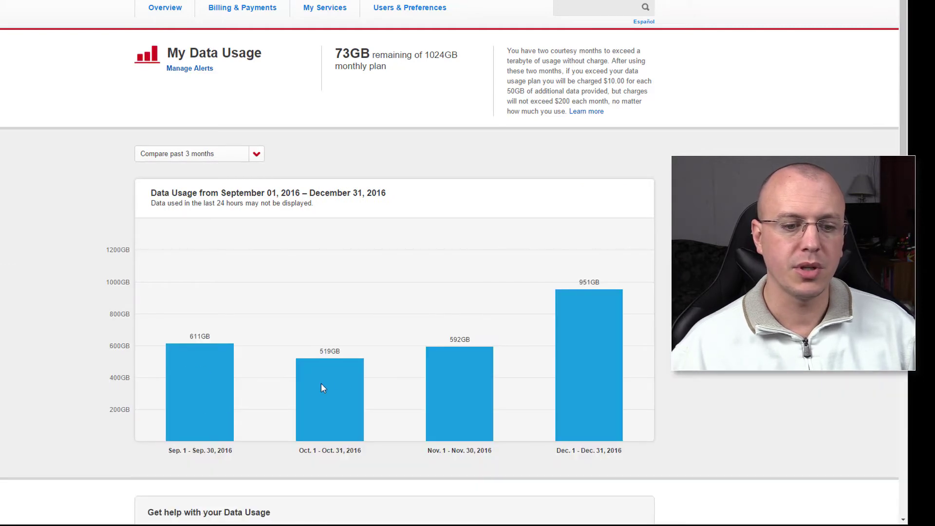
{"action": "mouse_move", "coordinate": [593, 335]}
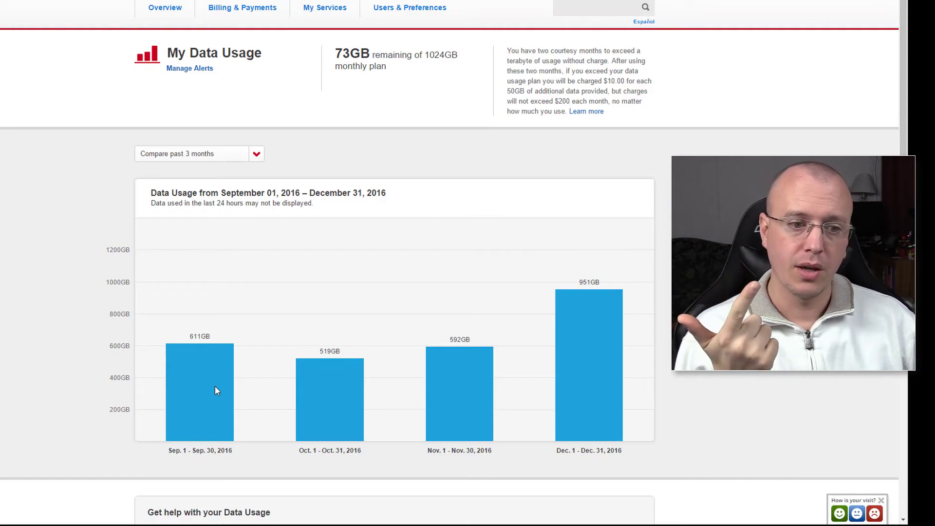
{"action": "mouse_move", "coordinate": [213, 373]}
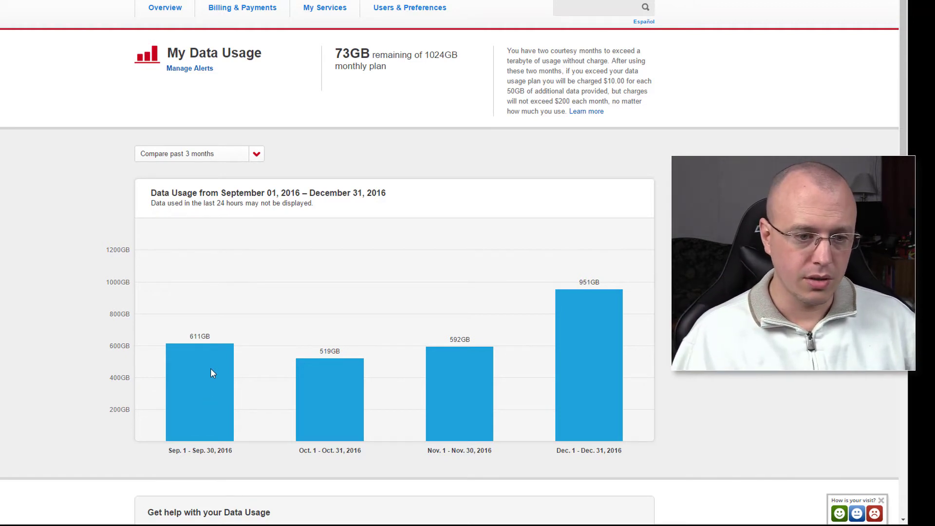
{"action": "mouse_move", "coordinate": [581, 323]}
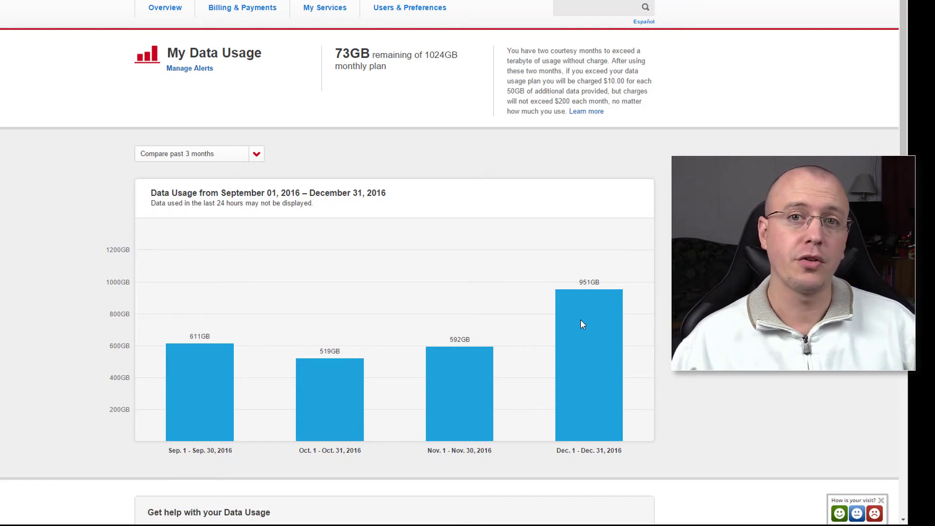
{"action": "left_click", "coordinate": [256, 153]}
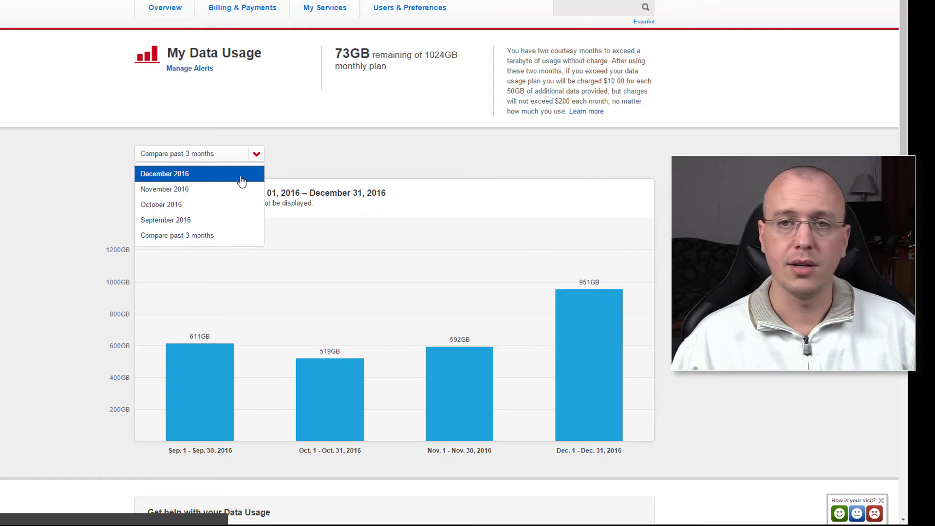
- Return to December 2016 usage and expand its per-device breakdown (877 GB Arris gateway, 74 GB unidentified)
{"action": "left_click", "coordinate": [165, 173]}
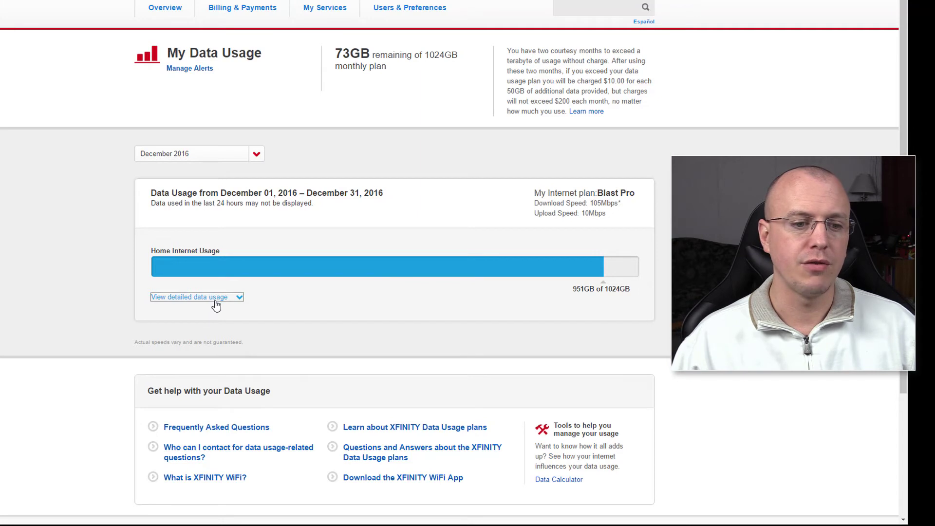
{"action": "left_click", "coordinate": [192, 297]}
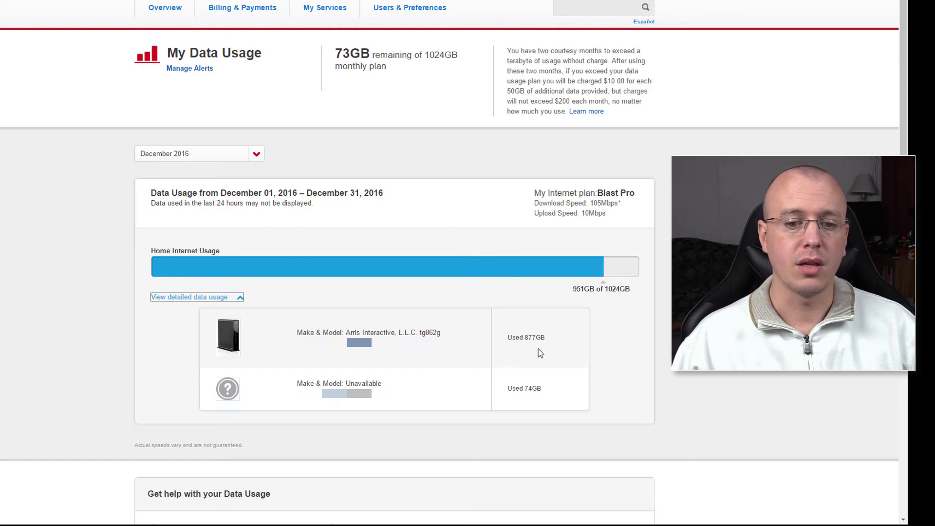
{"action": "mouse_move", "coordinate": [516, 401]}
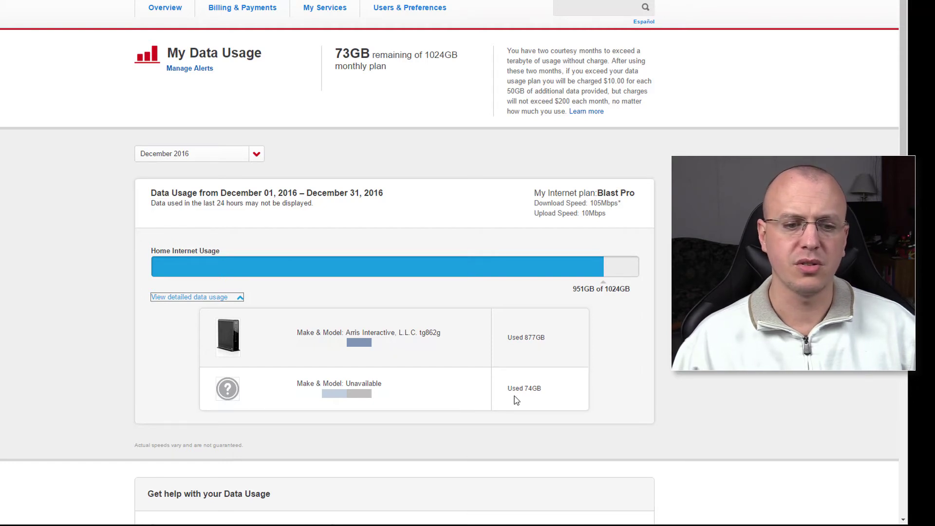
{"action": "mouse_move", "coordinate": [377, 404]}
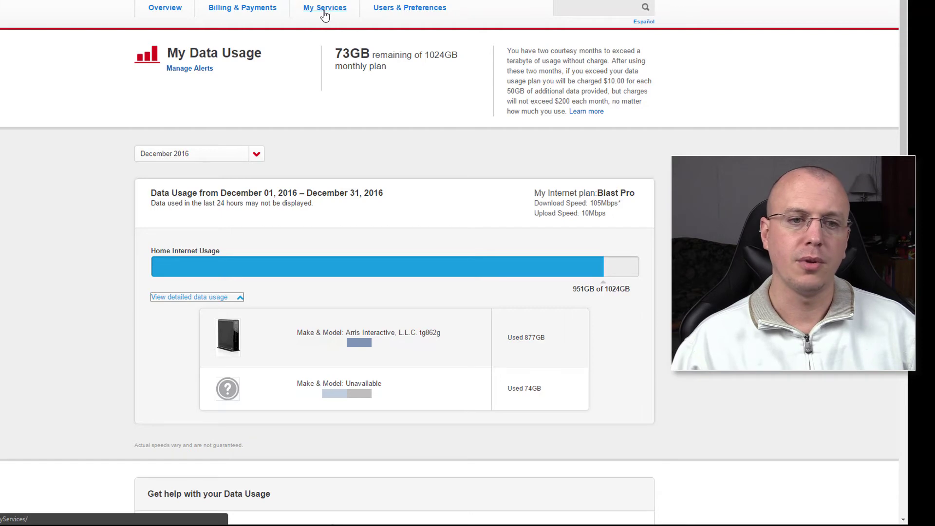
- Go through My Services to Manage Internet and bring up the home hotspot management settings
{"action": "left_click", "coordinate": [324, 7]}
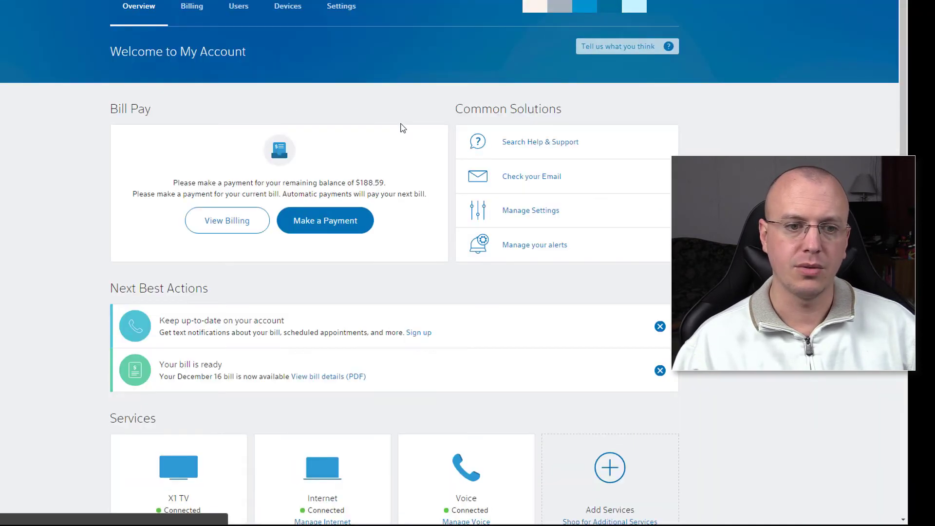
{"action": "scroll", "scroll_direction": "down", "scroll_amount": 3}
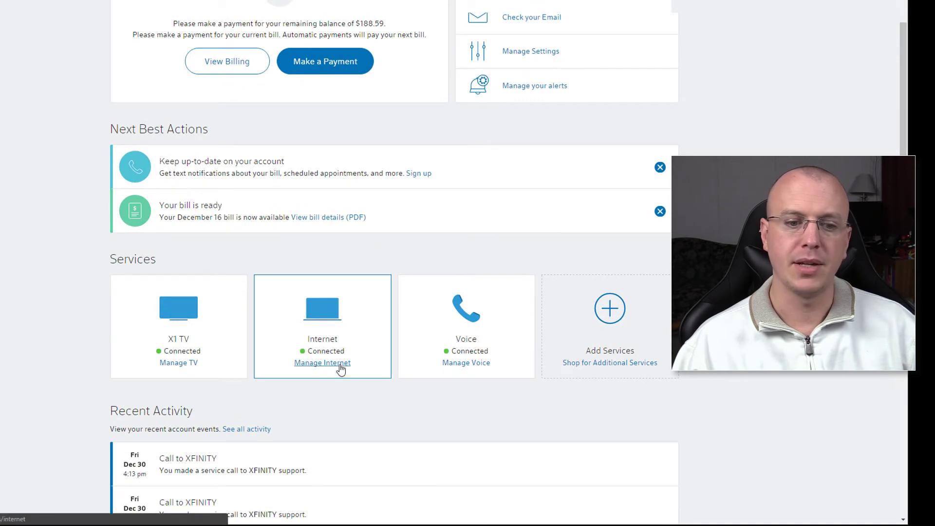
{"action": "left_click", "coordinate": [323, 362]}
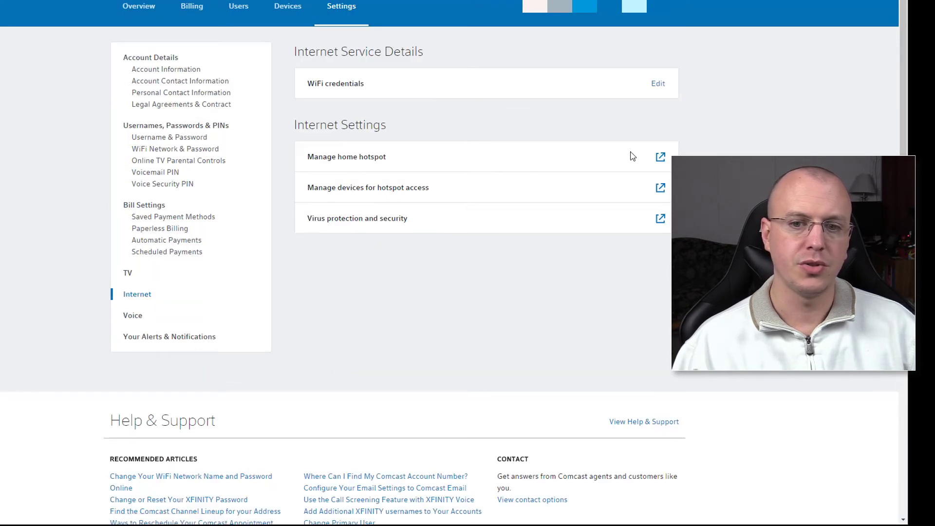
{"action": "left_click", "coordinate": [346, 156]}
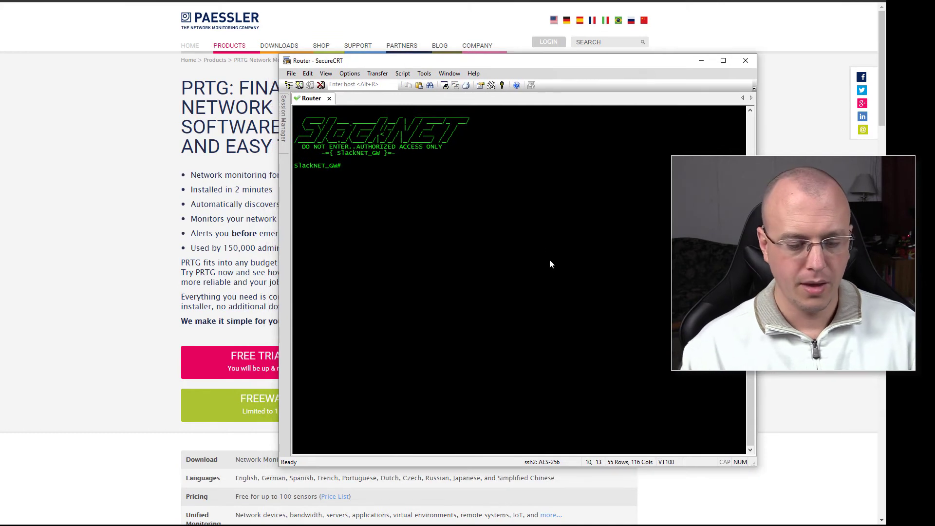
- Run 'show ip flow export' and 'show run | sec flow' to display NetFlow v9 export to 10.10.10.4 port 9991
{"action": "type", "text": "show ip flow expr"}
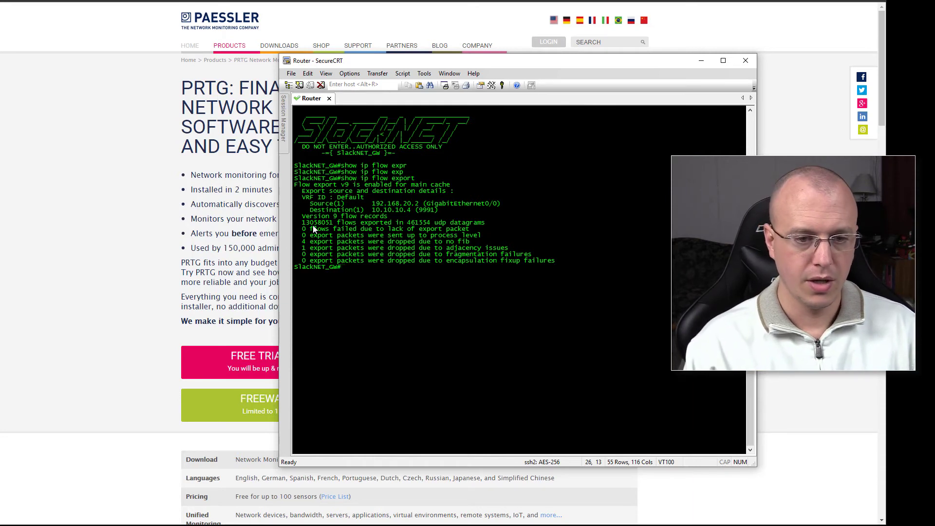
{"action": "type", "text": "show run | sec"}
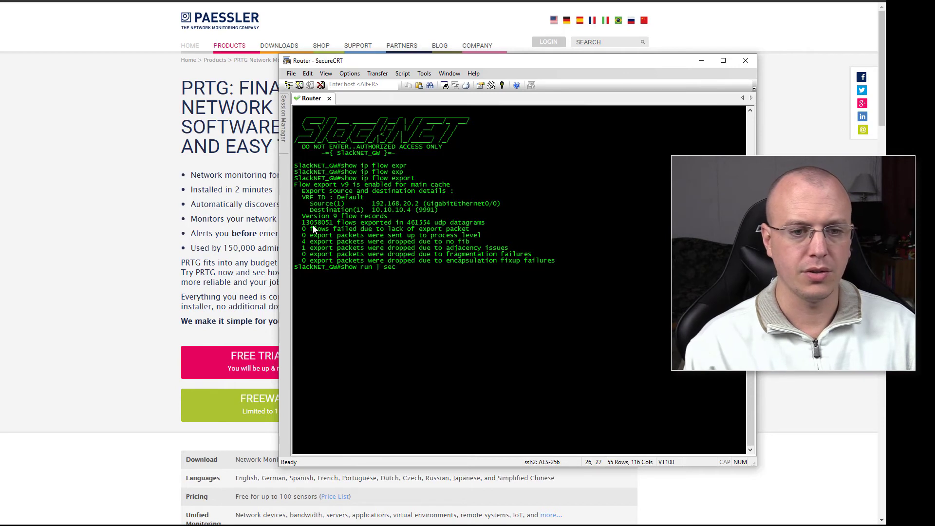
{"action": "type", "text": "flow"}
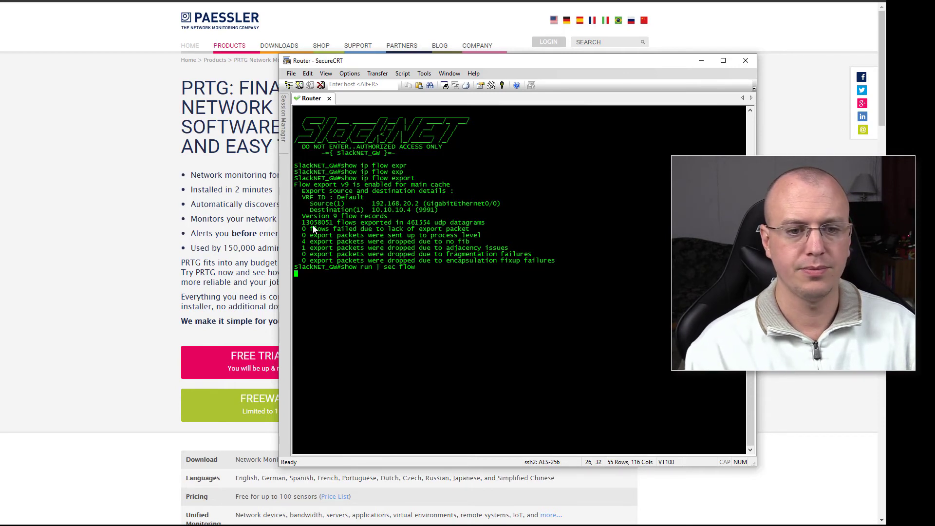
{"action": "key", "text": "Return"}
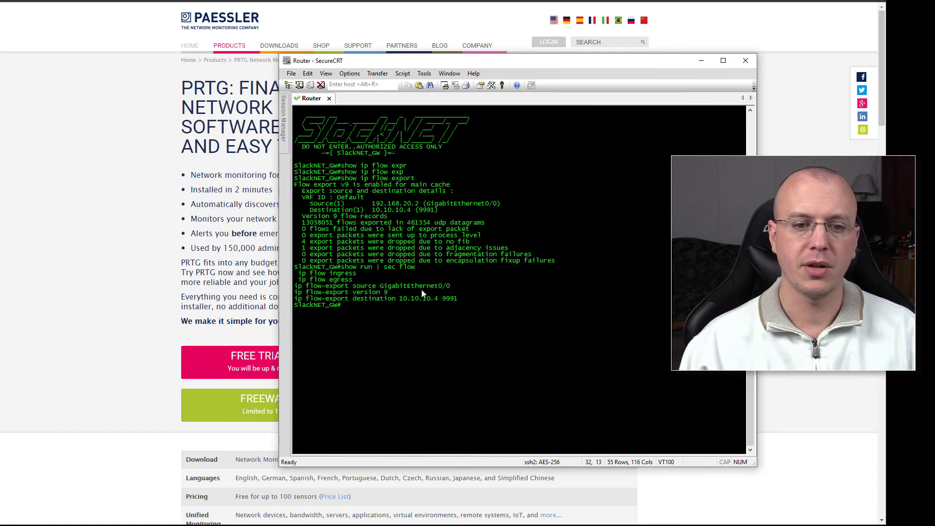
{"action": "mouse_move", "coordinate": [396, 298]}
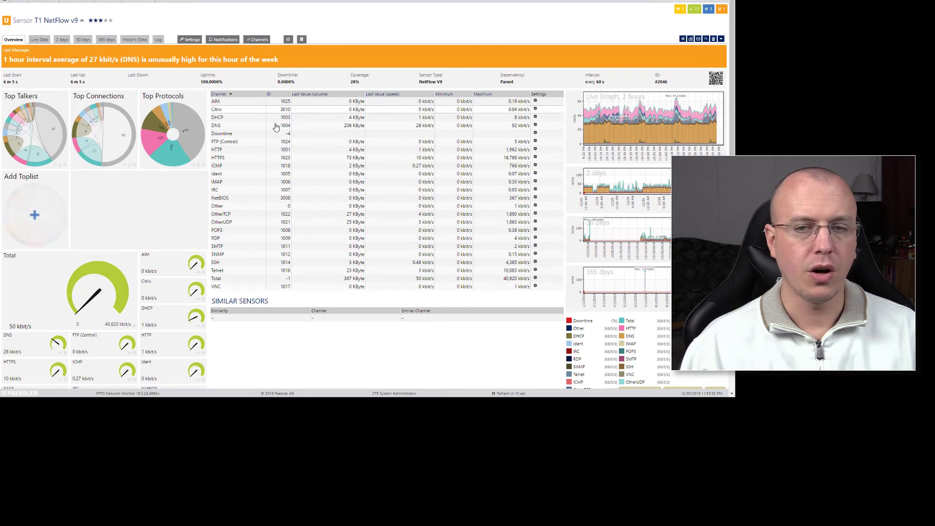
{"action": "mouse_move", "coordinate": [302, 247]}
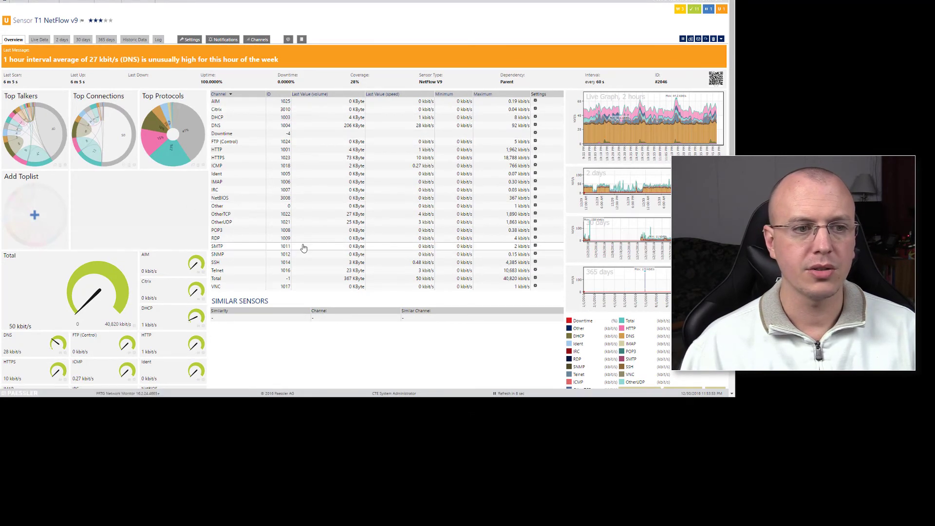
{"action": "mouse_move", "coordinate": [295, 239]}
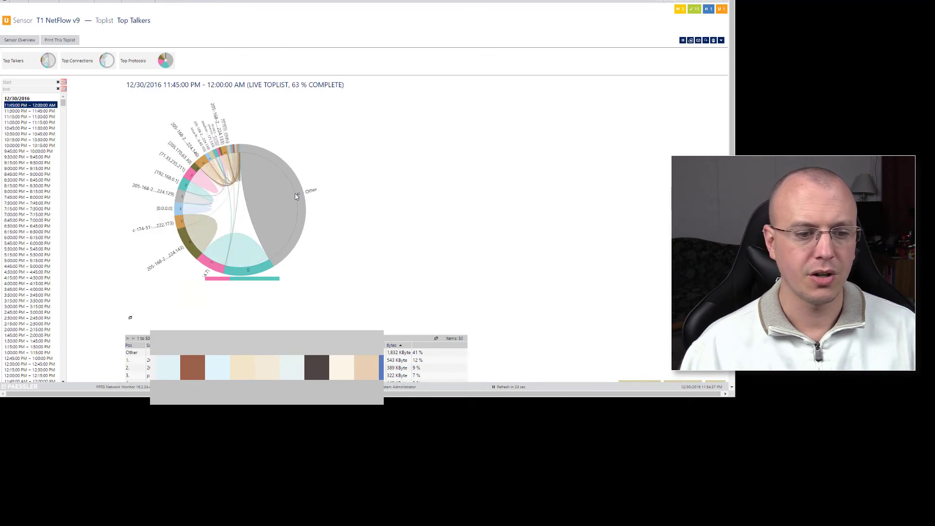
{"action": "scroll", "scroll_direction": "down", "scroll_amount": 3}
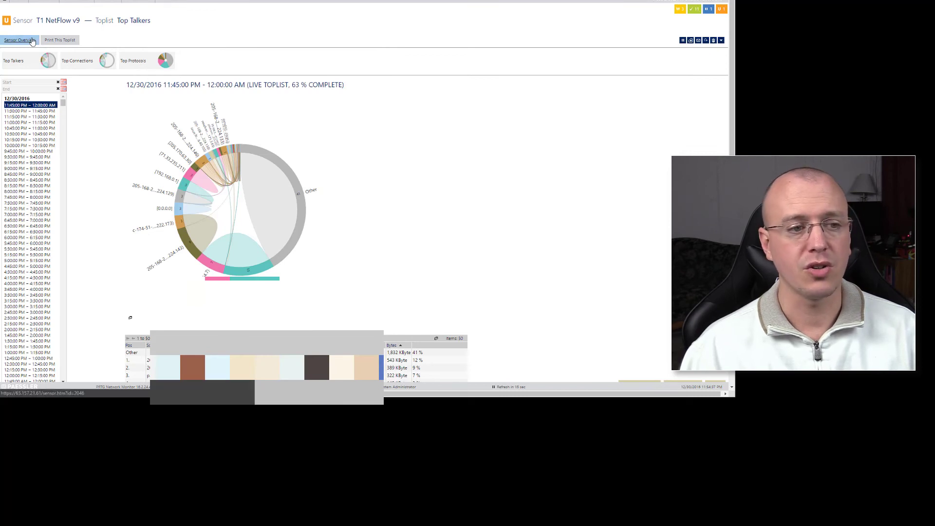
{"action": "left_click", "coordinate": [18, 39]}
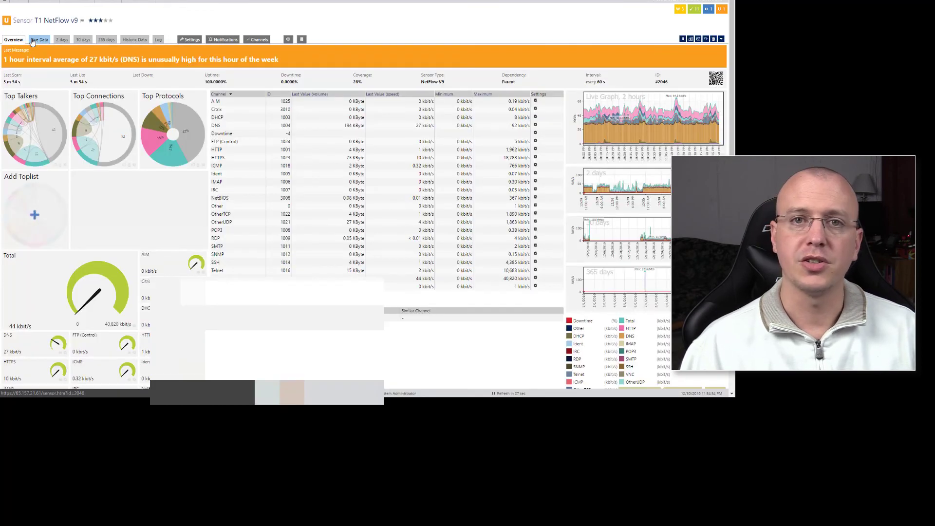